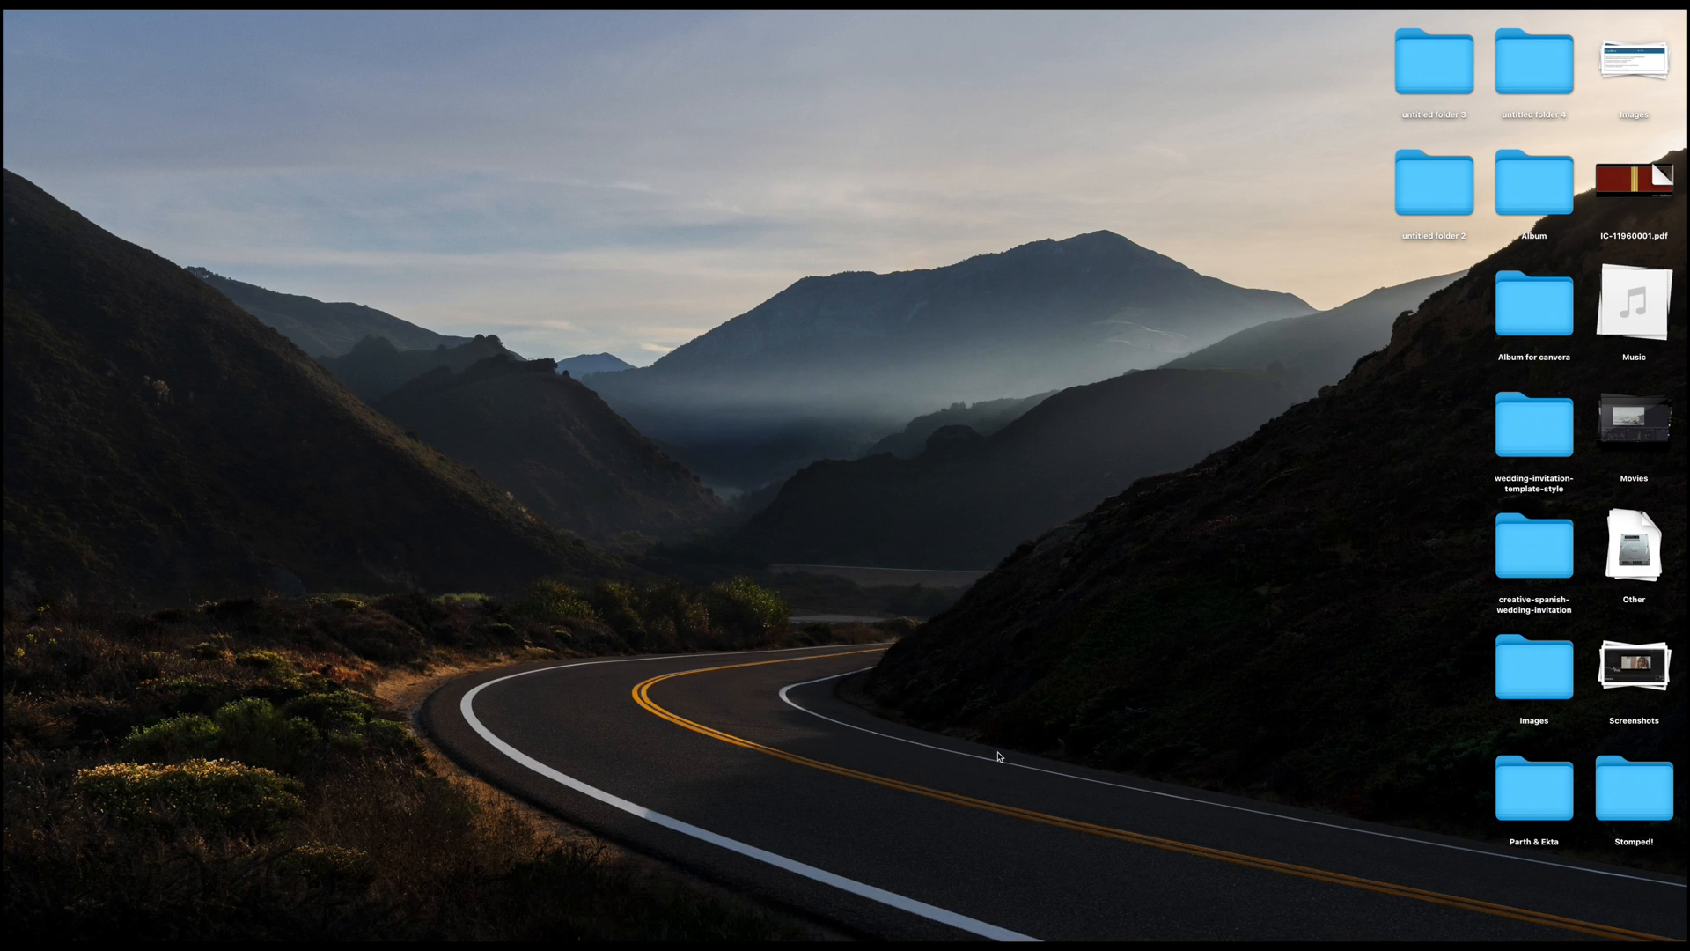
- Bring the DaVinci Resolve 18 project window forward from the desktop
left_click(1018, 890)
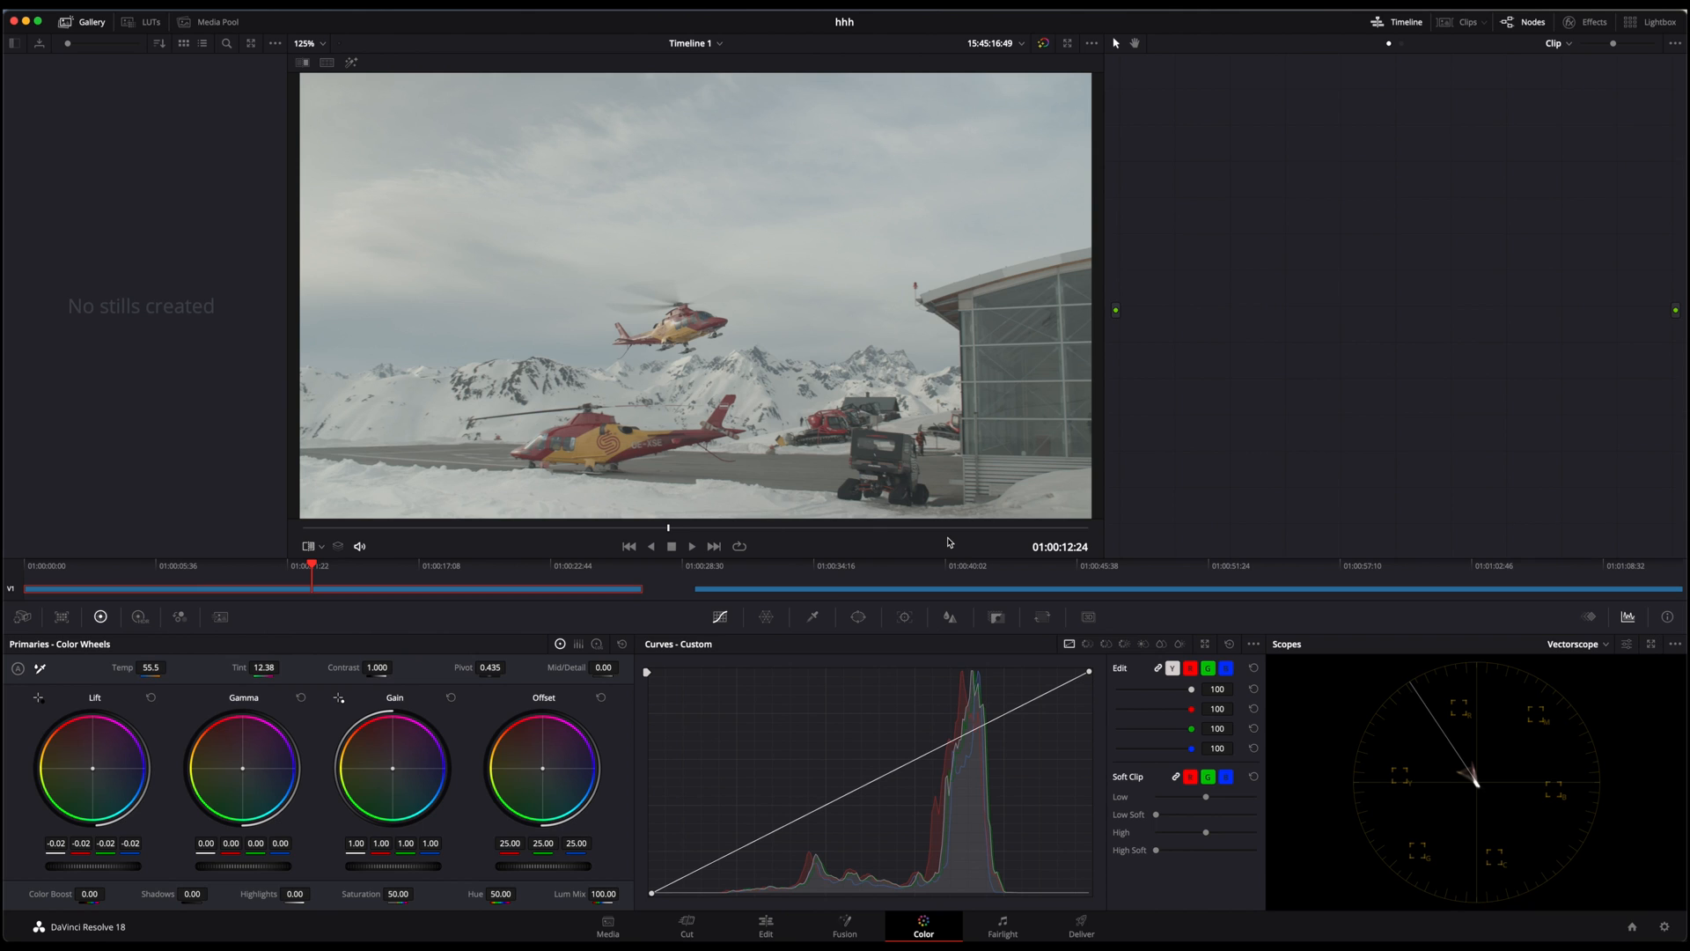
mouse_move(1428, 590)
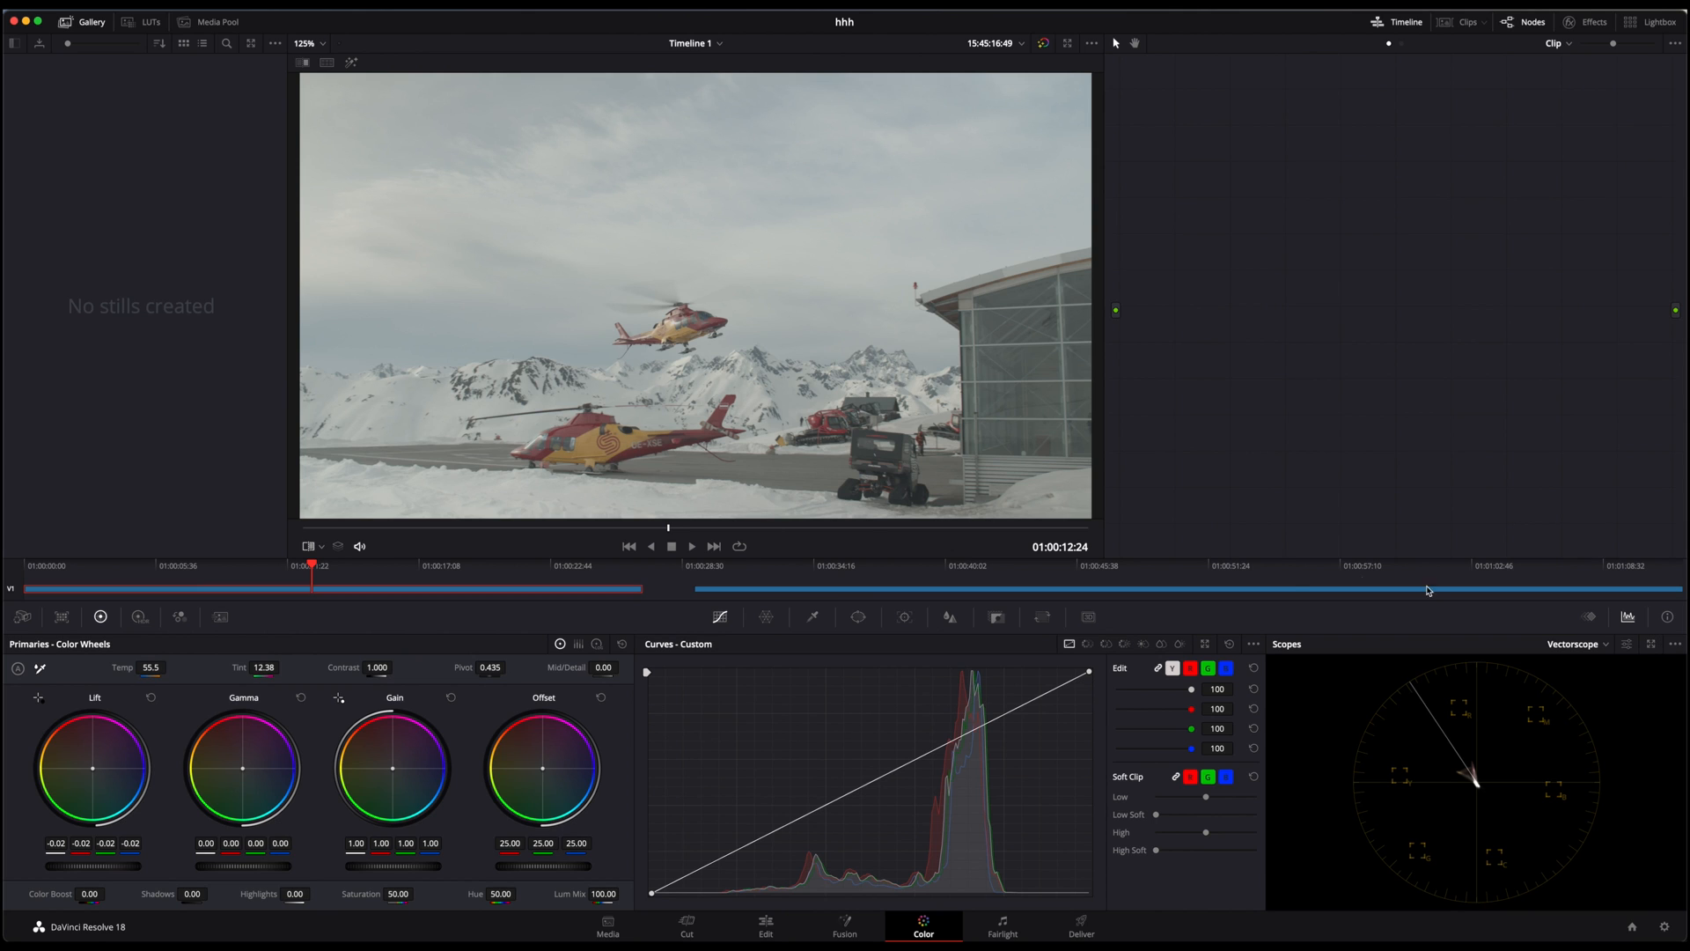
mouse_move(1655, 648)
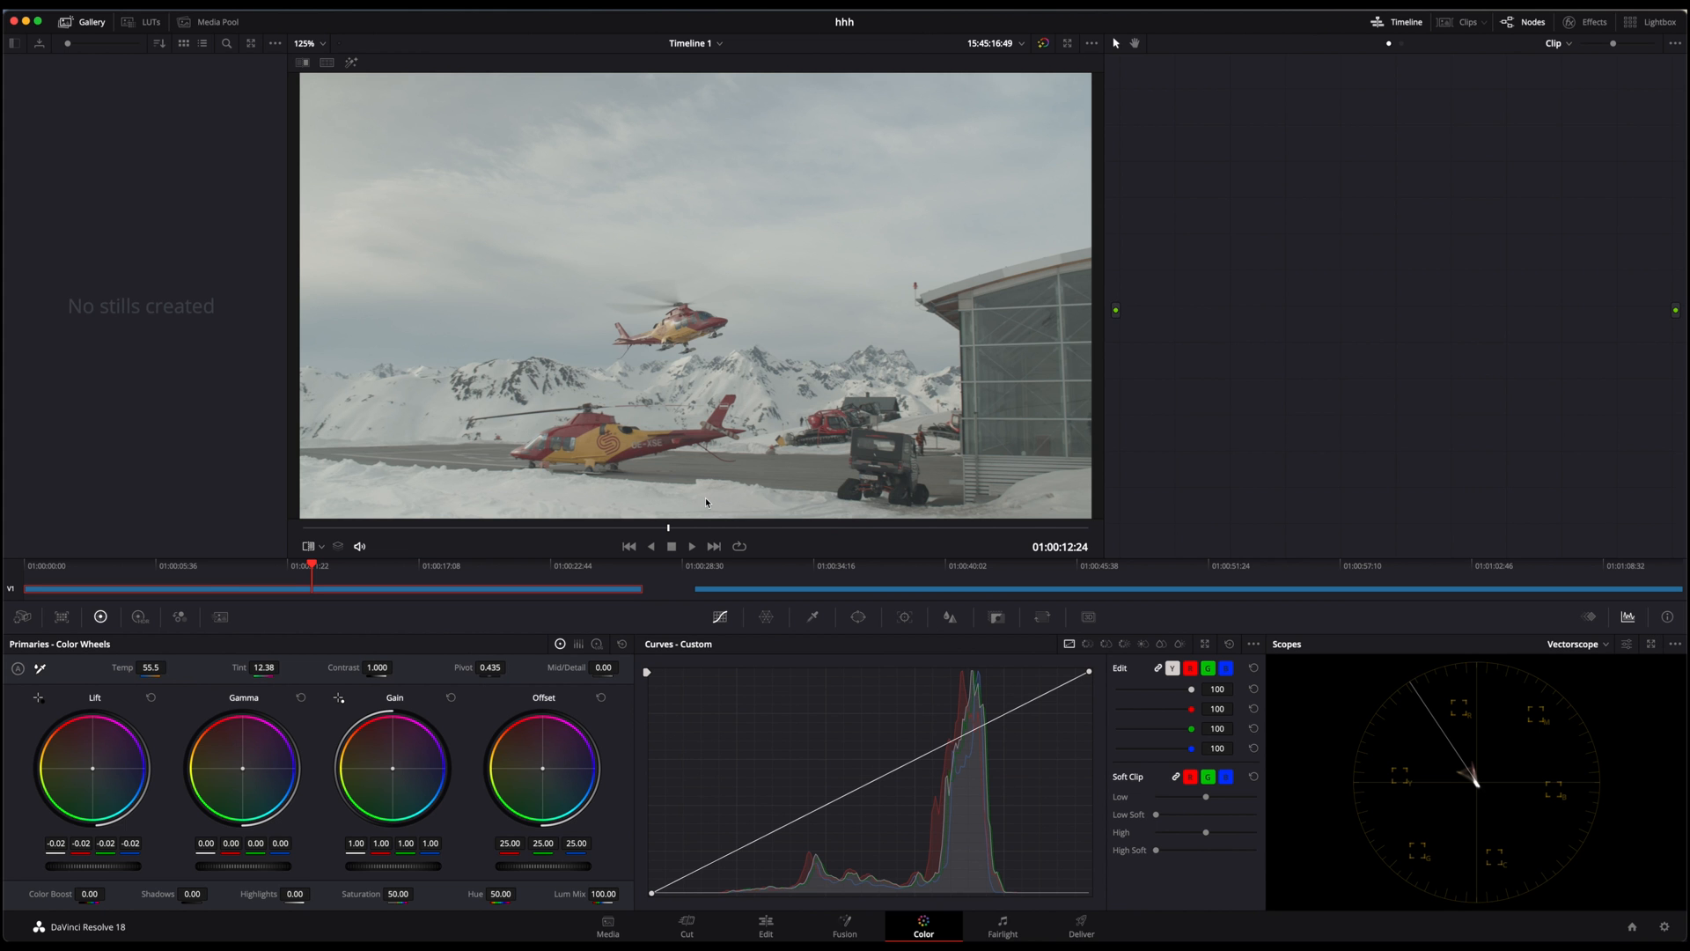
- Add a first serial corrector node in the node editor for the exposure correction
right_click(1086, 118)
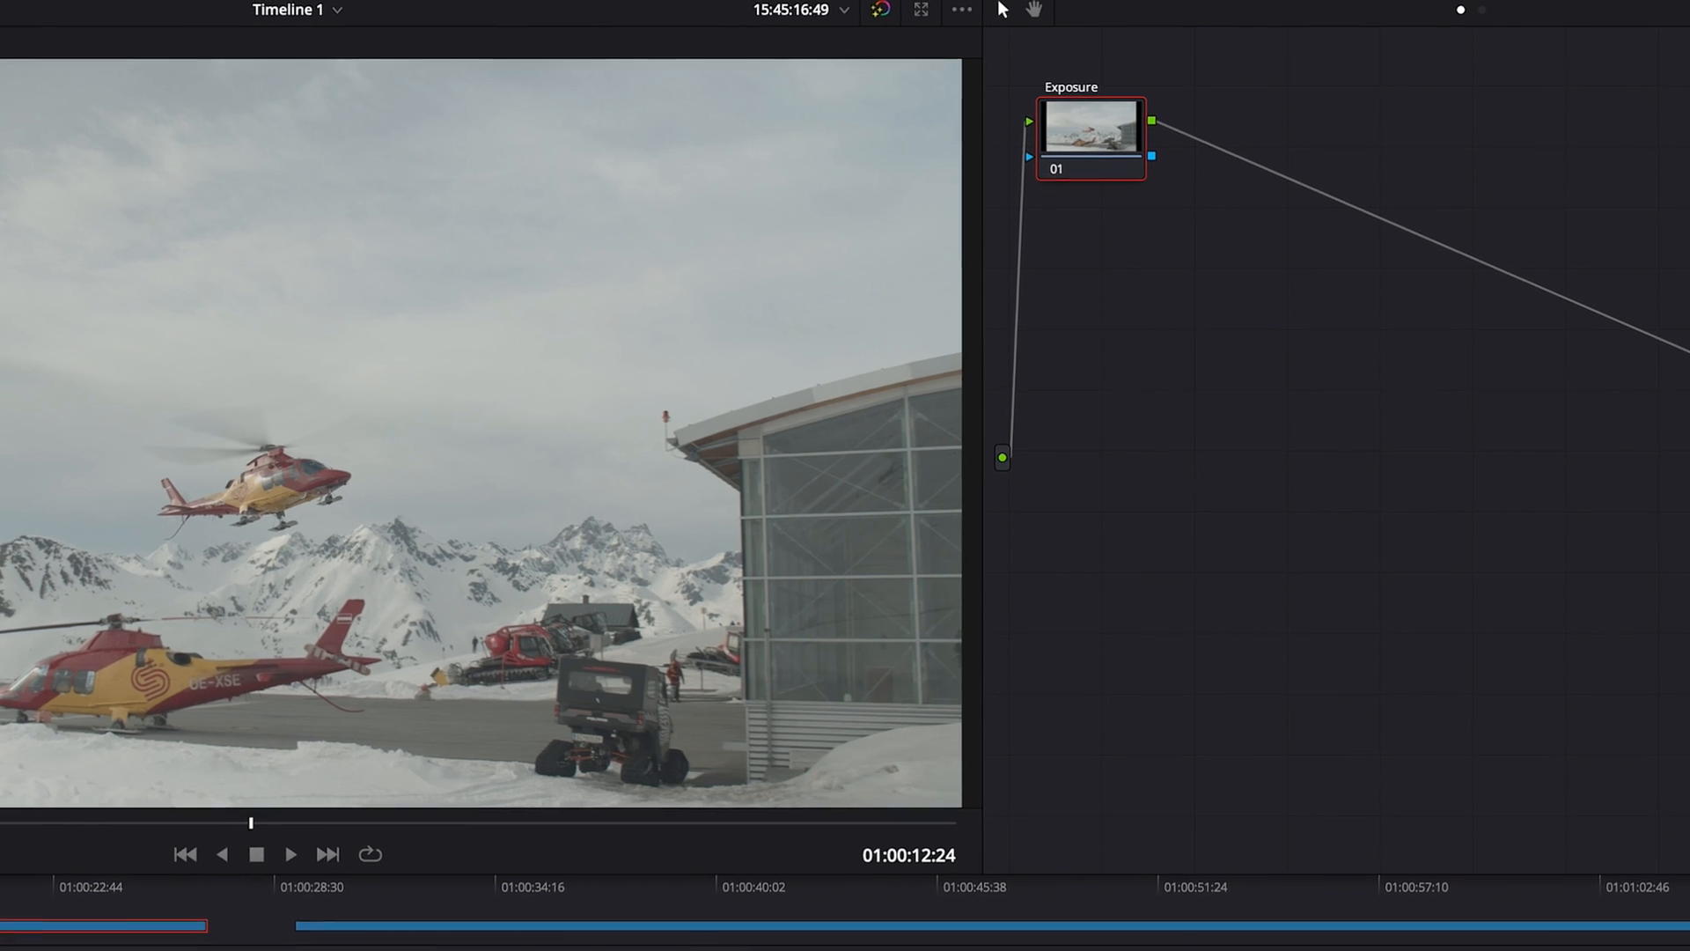
left_click(962, 930)
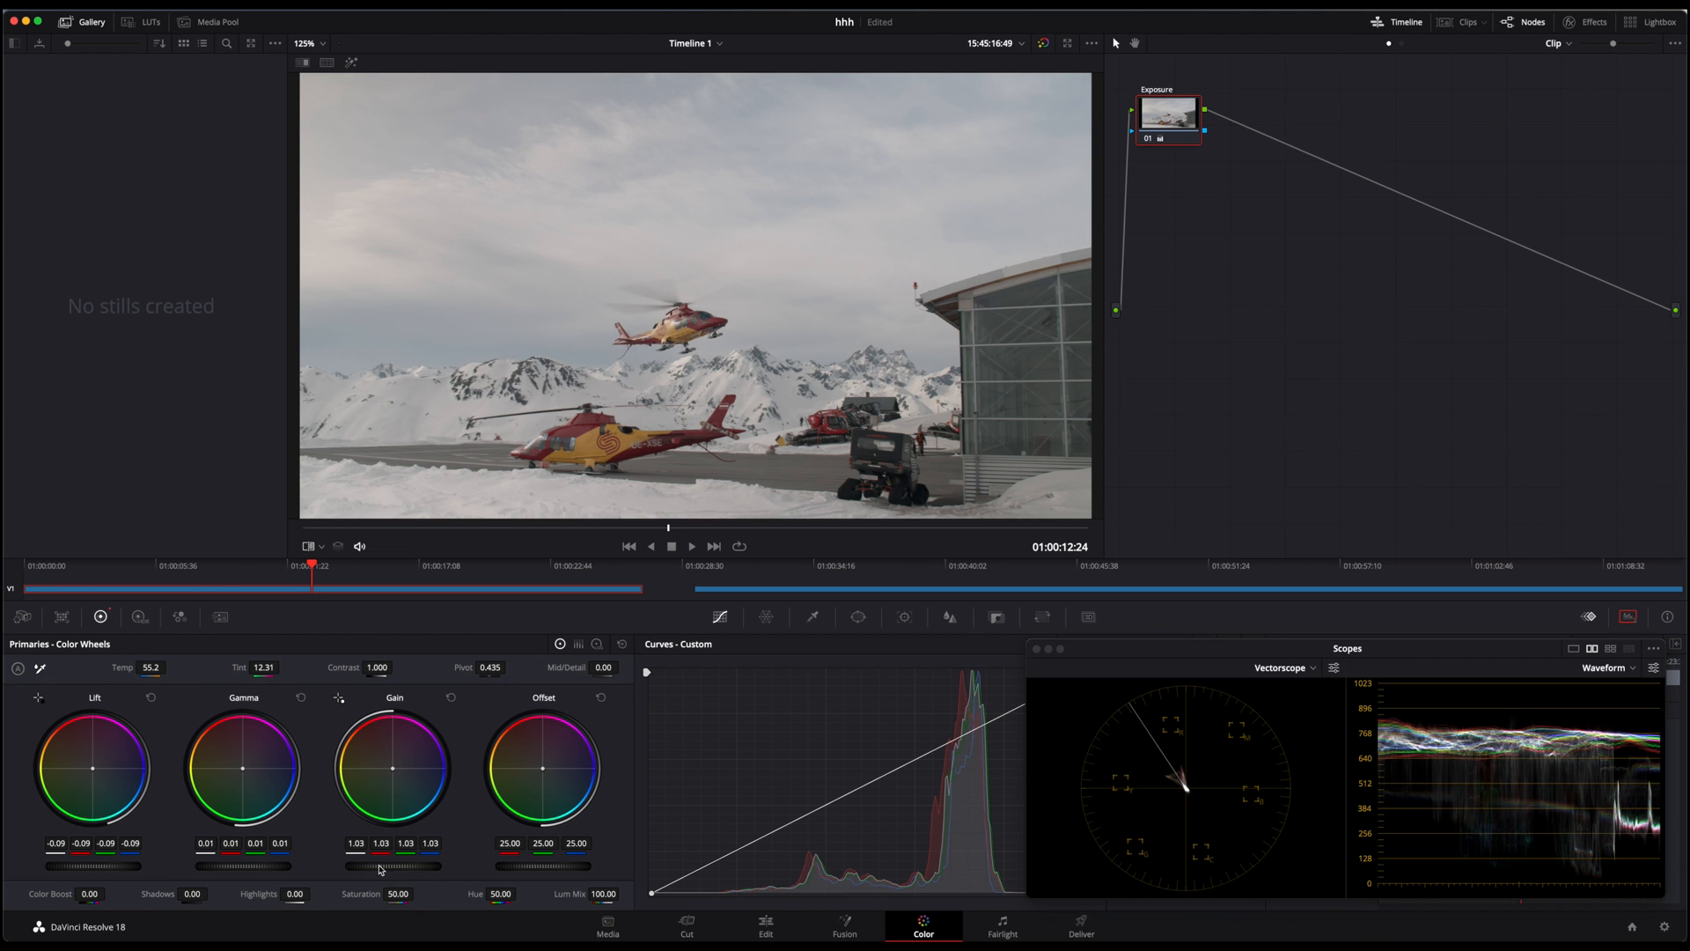
mouse_move(1234, 328)
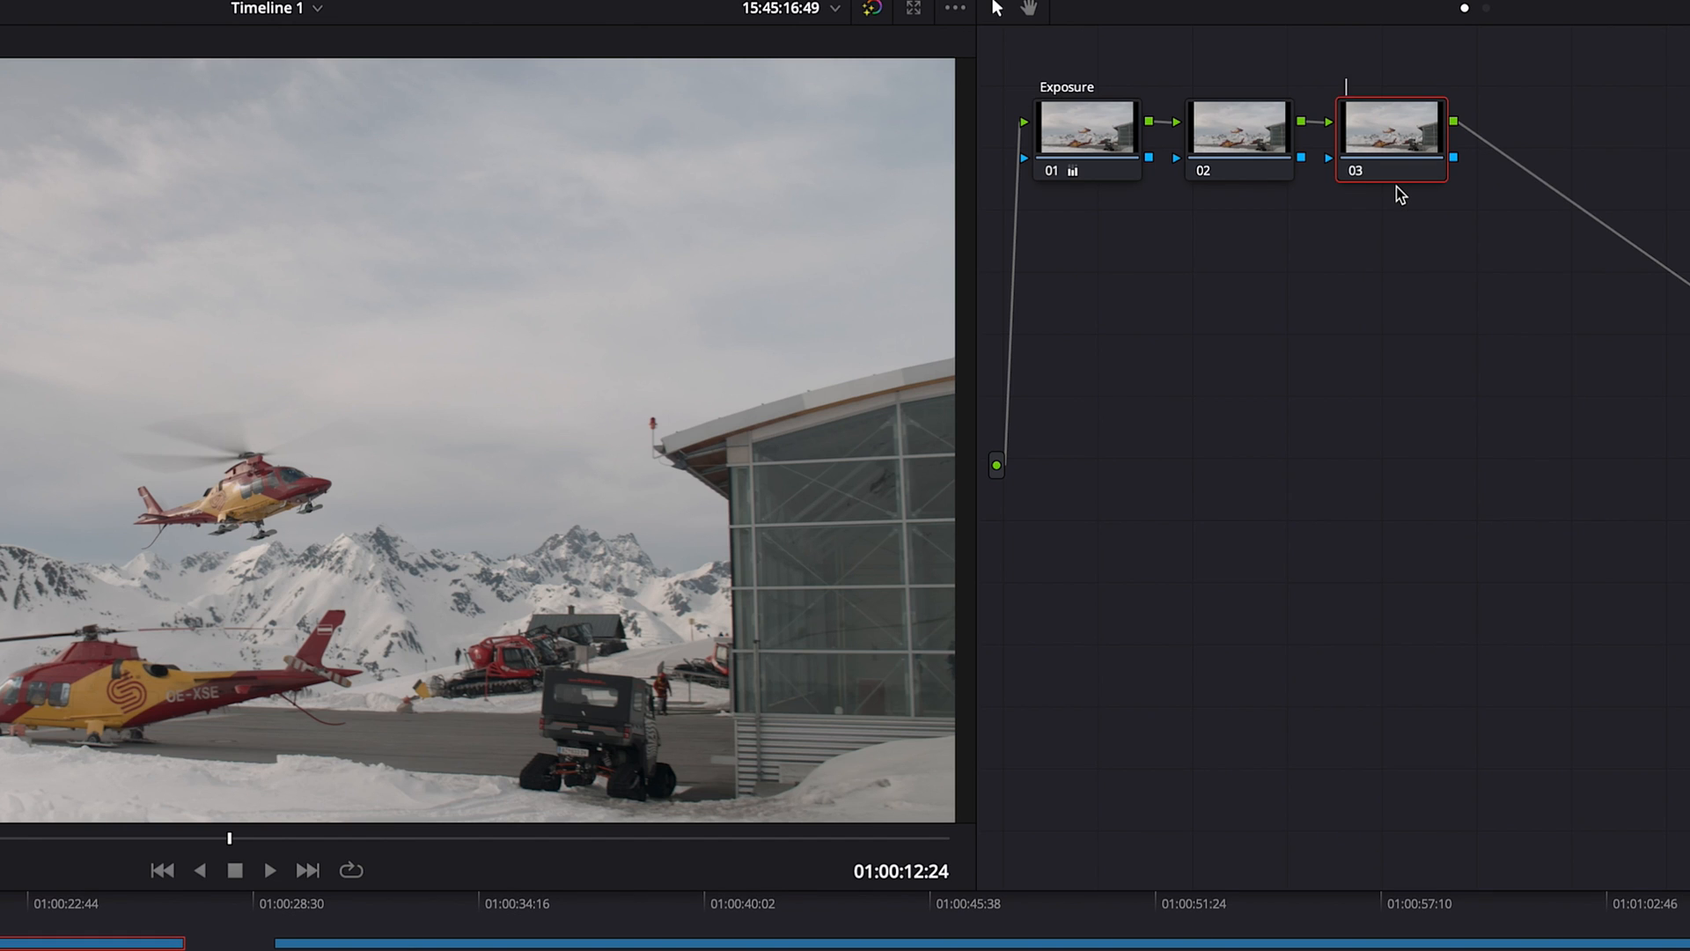
- Label the nodes after Exposure as 'Sat 1' and 'Sat 2' via Node Label
right_click(1391, 136)
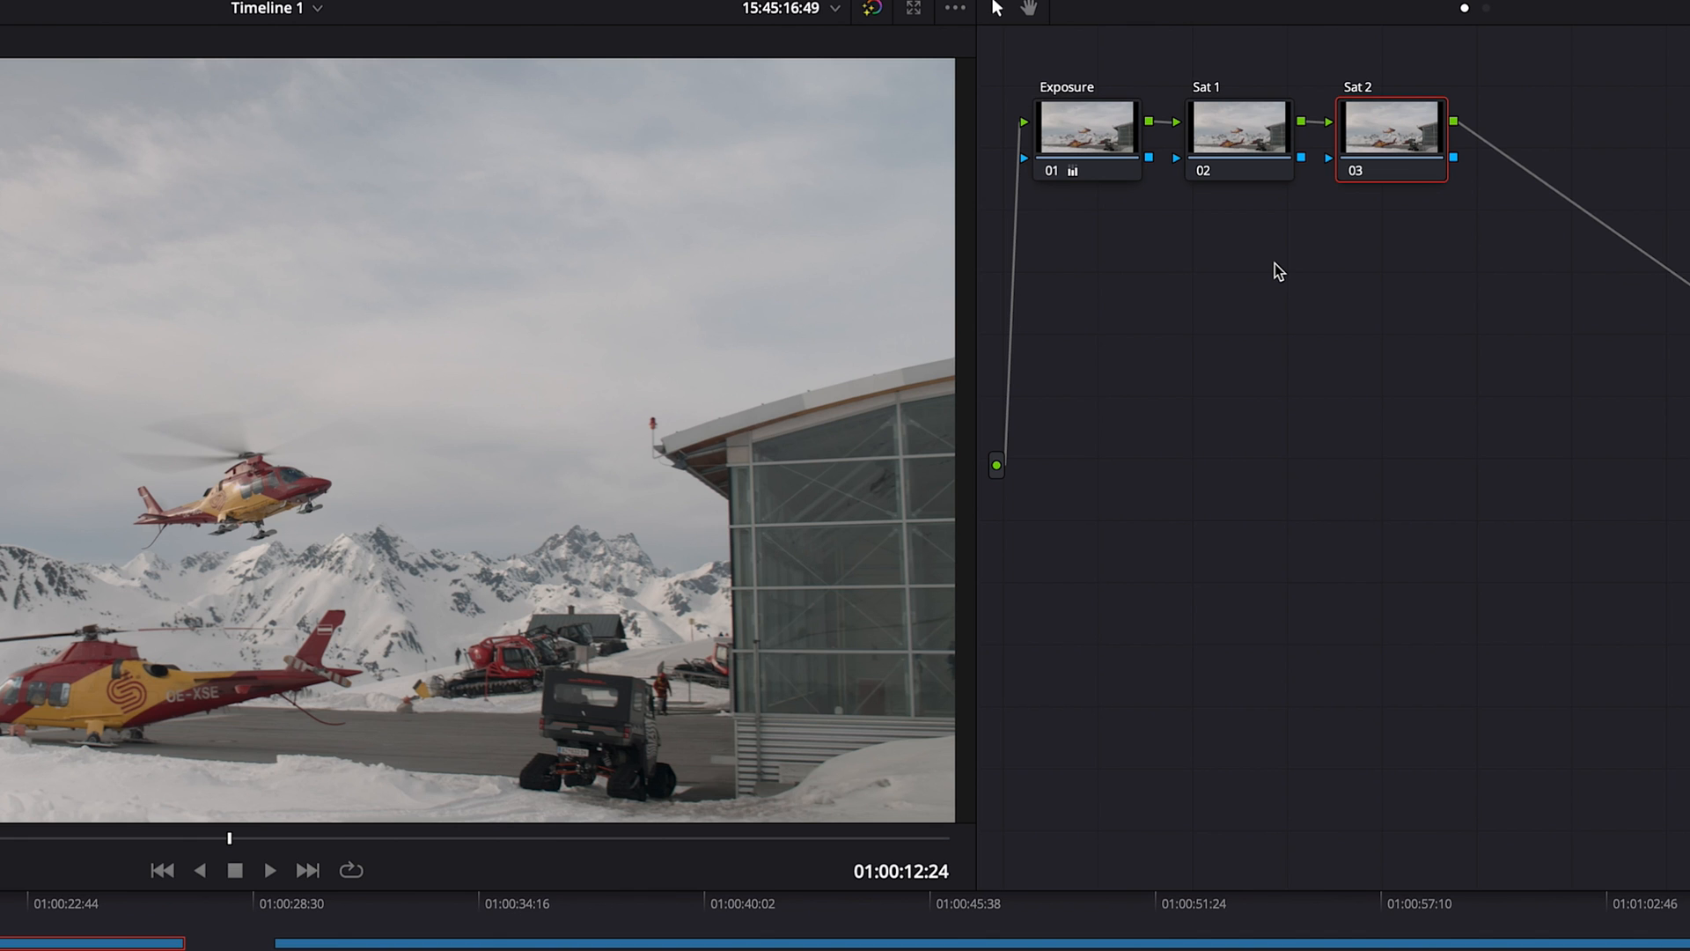
mouse_move(1338, 148)
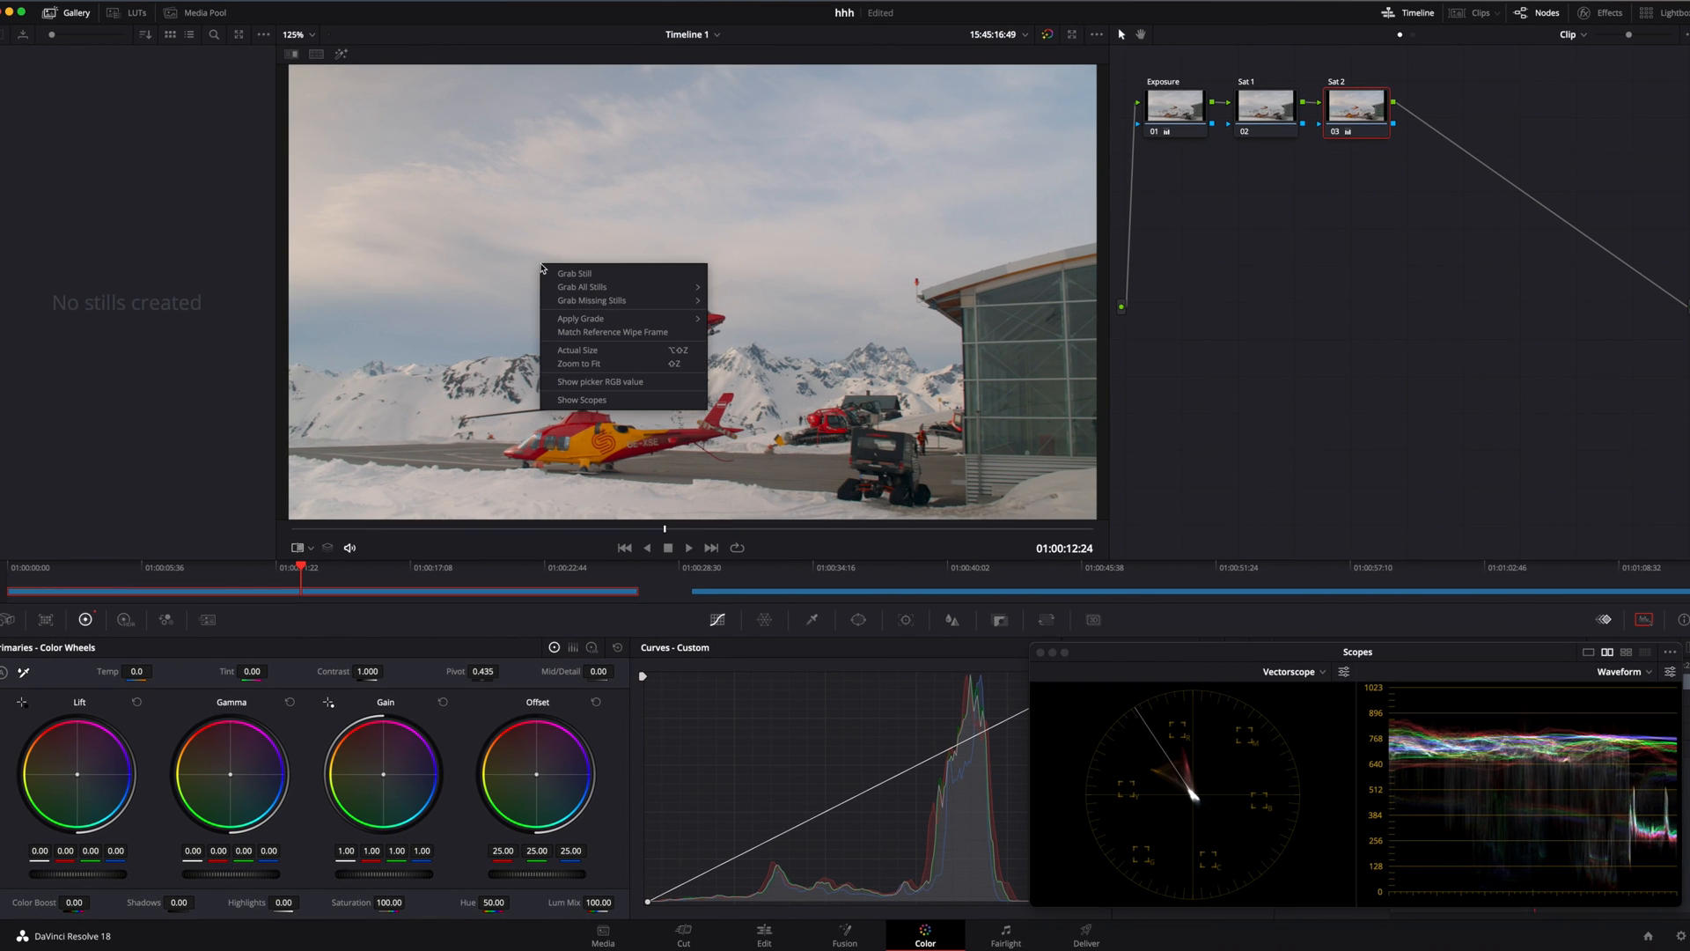
mouse_move(578, 272)
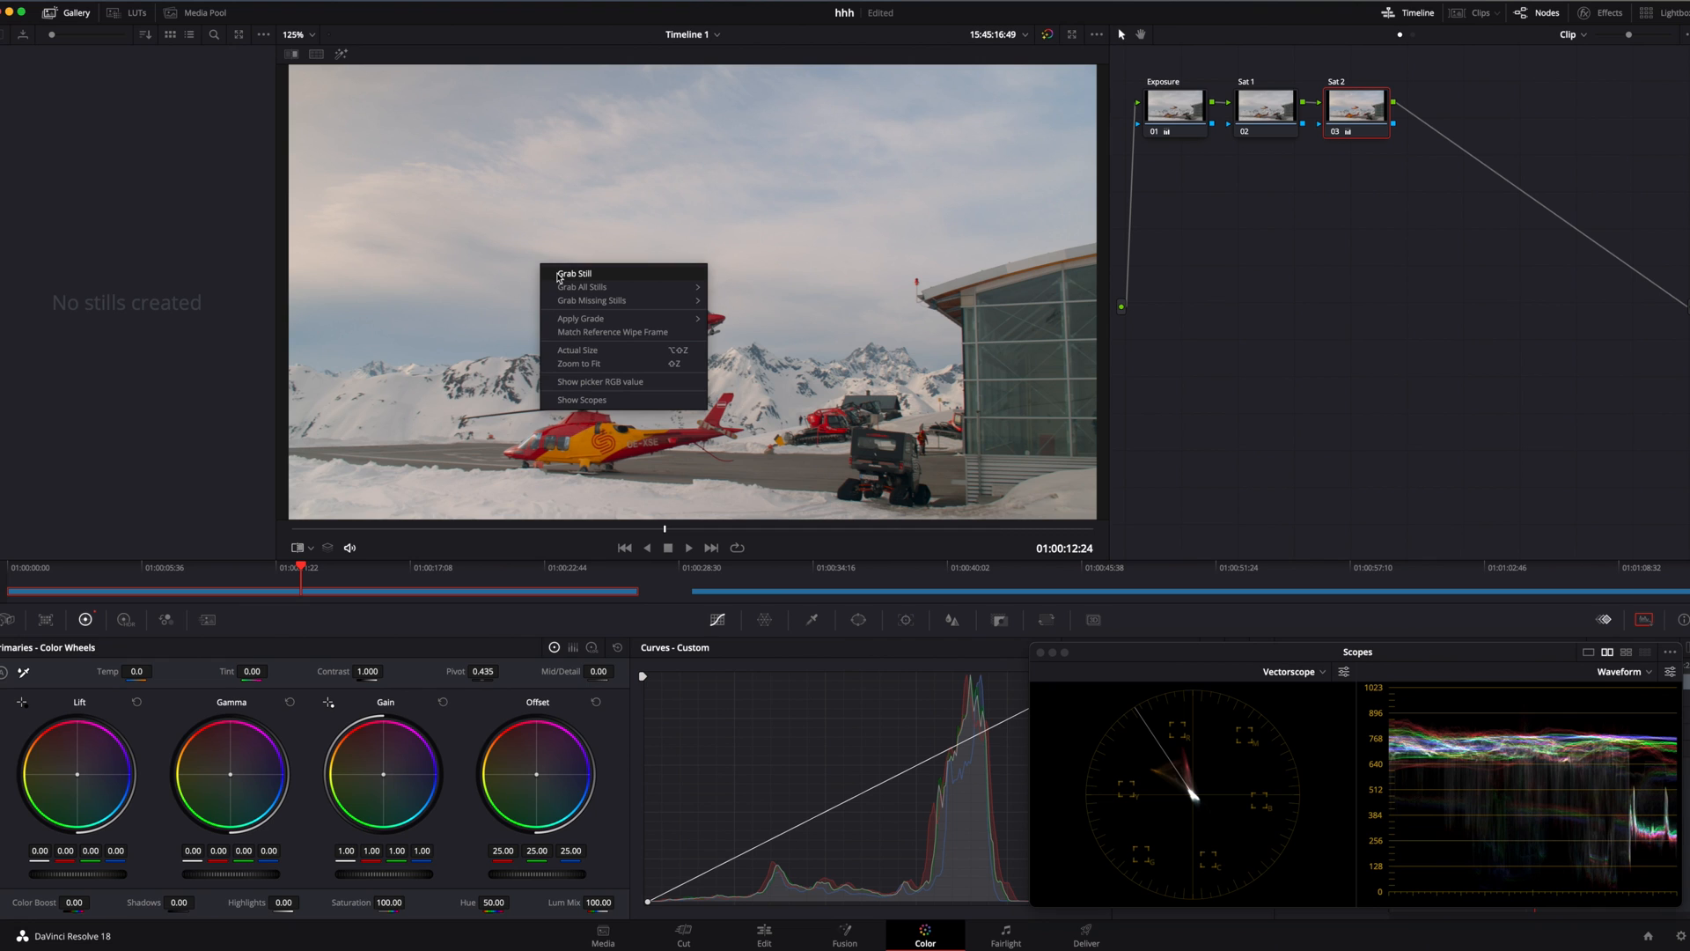
- Grab a still of the current helicopter frame into the gallery
left_click(574, 273)
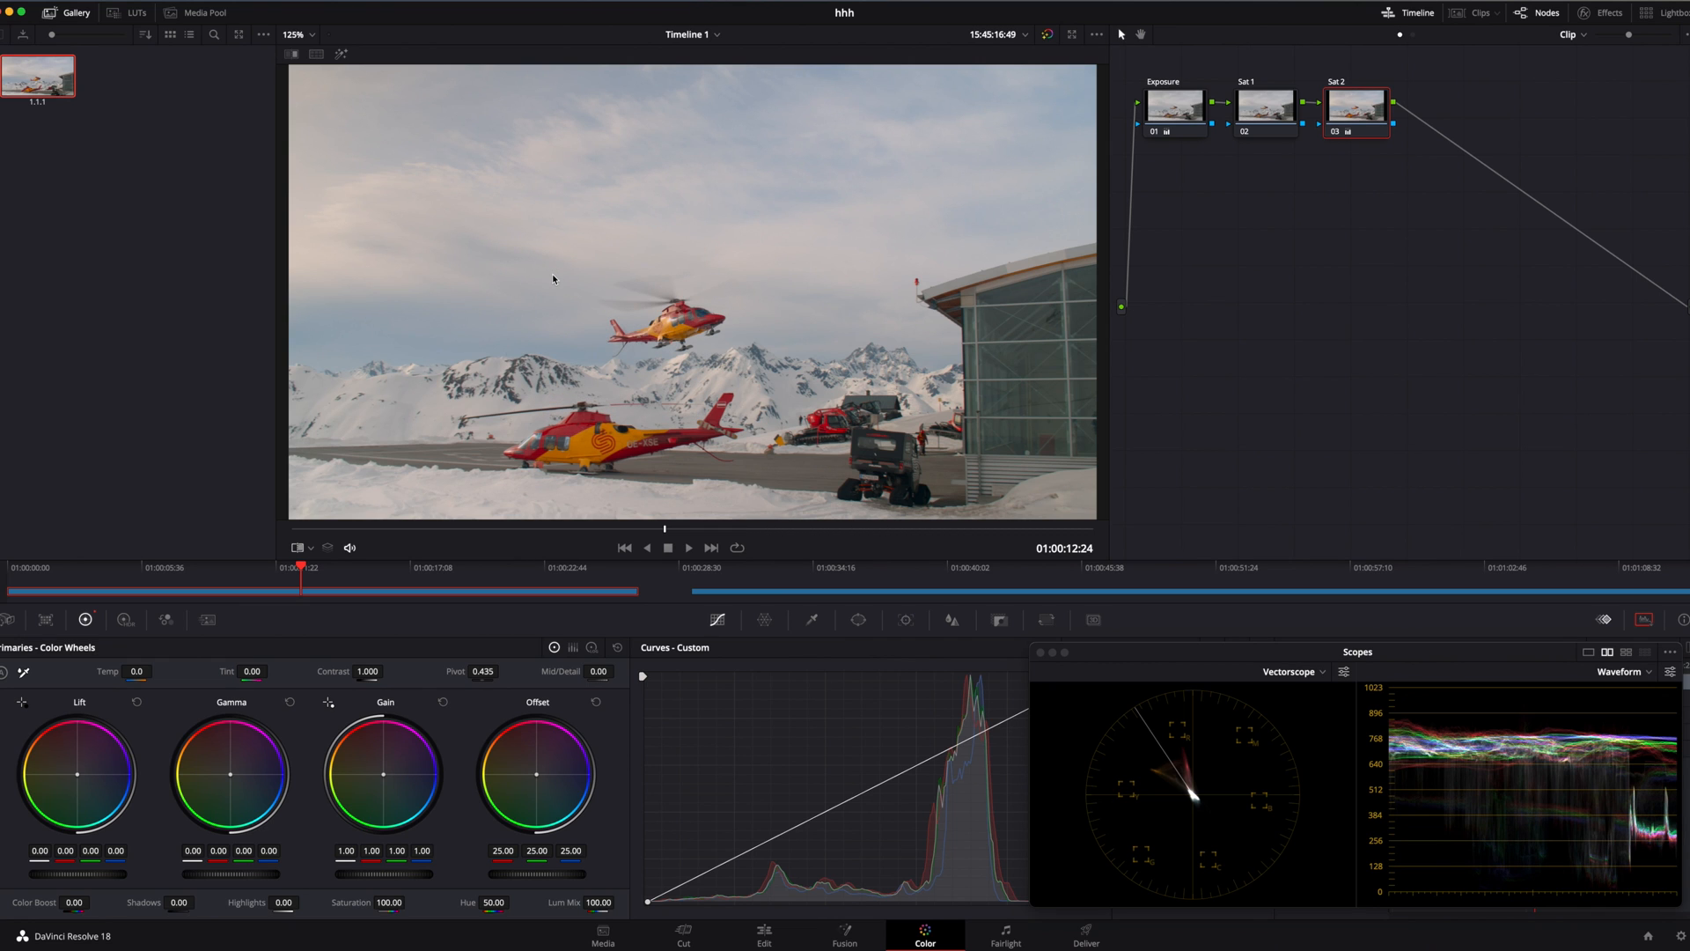
mouse_move(1347, 129)
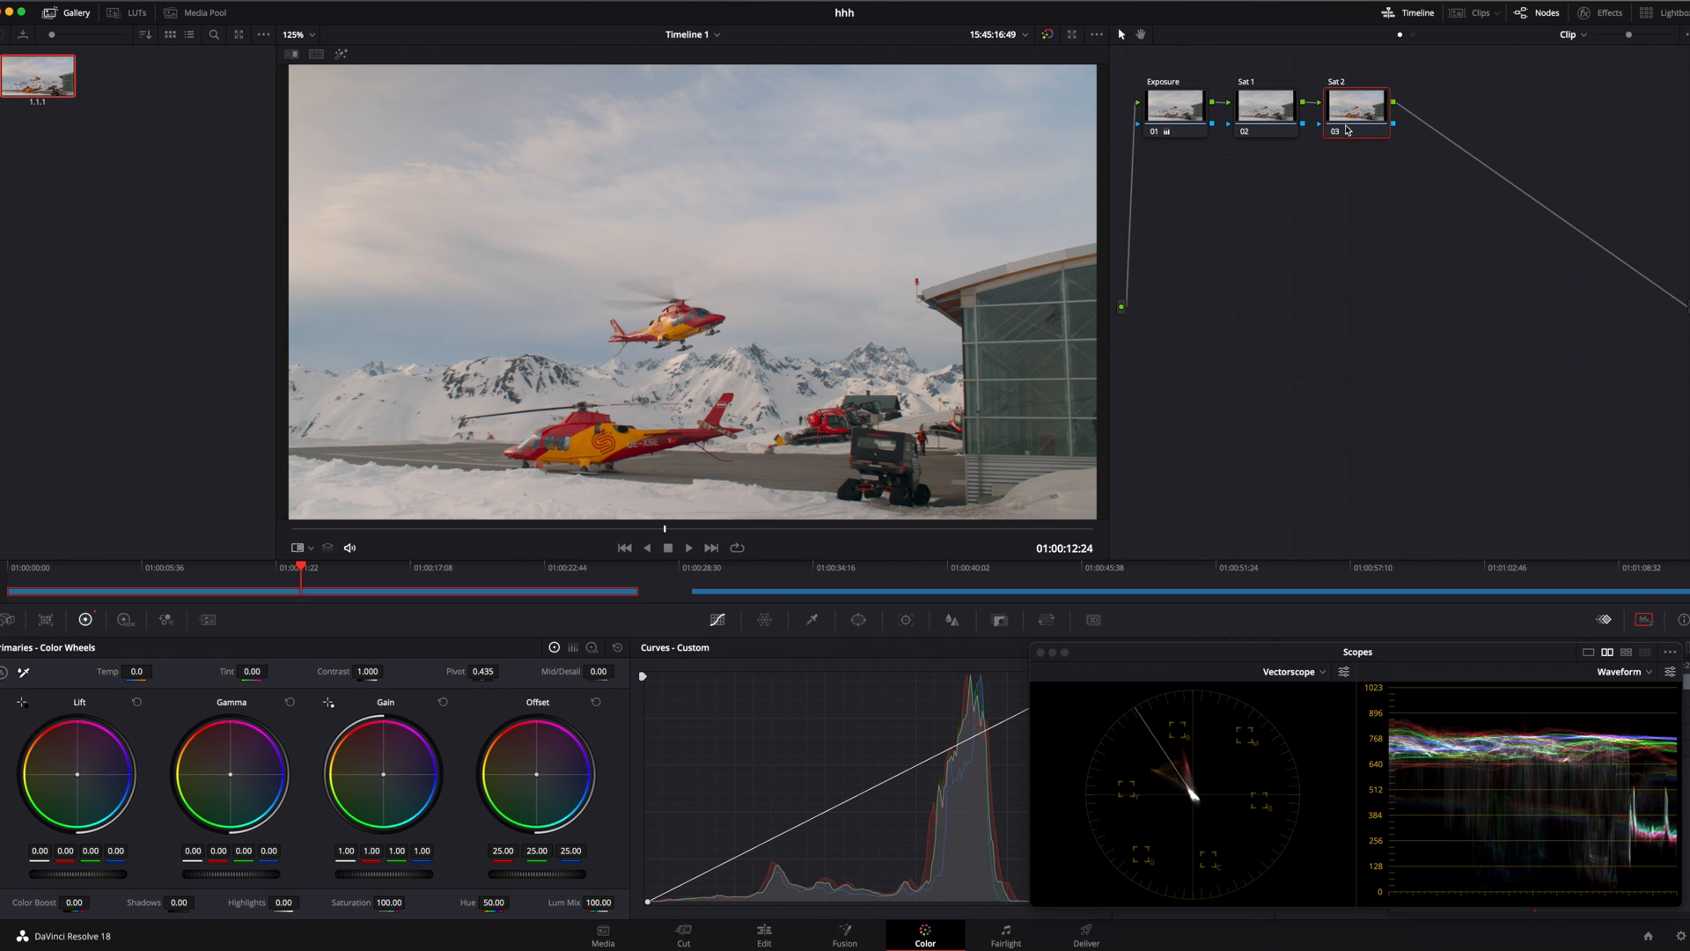
mouse_move(1345, 127)
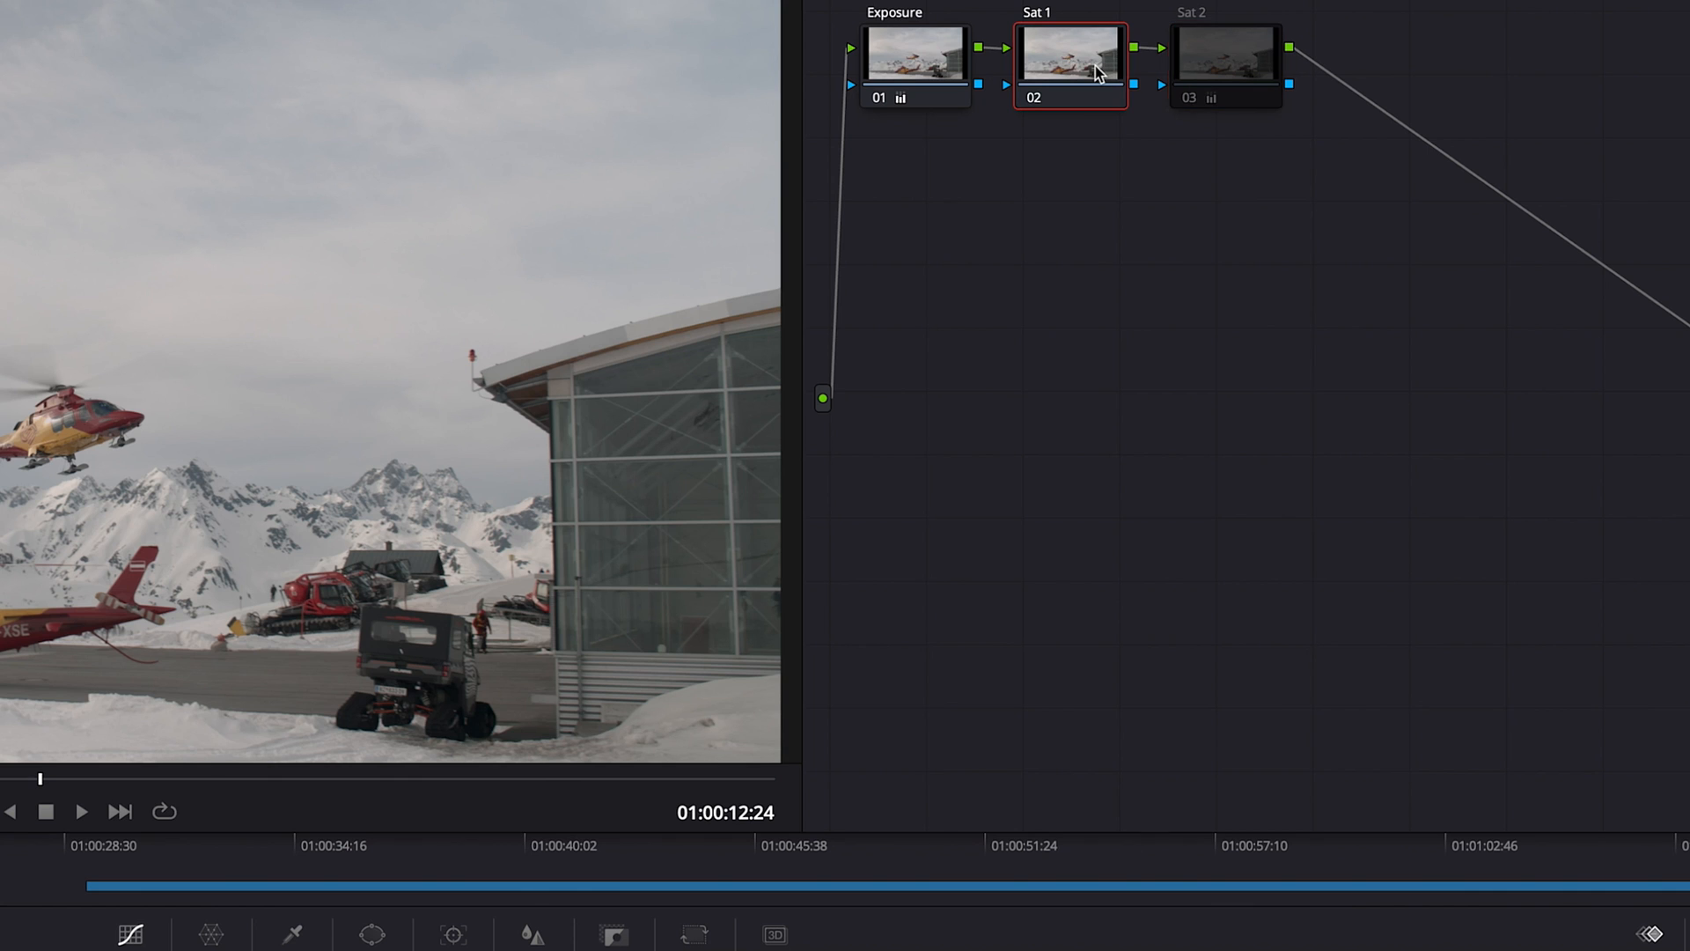
mouse_move(1086, 70)
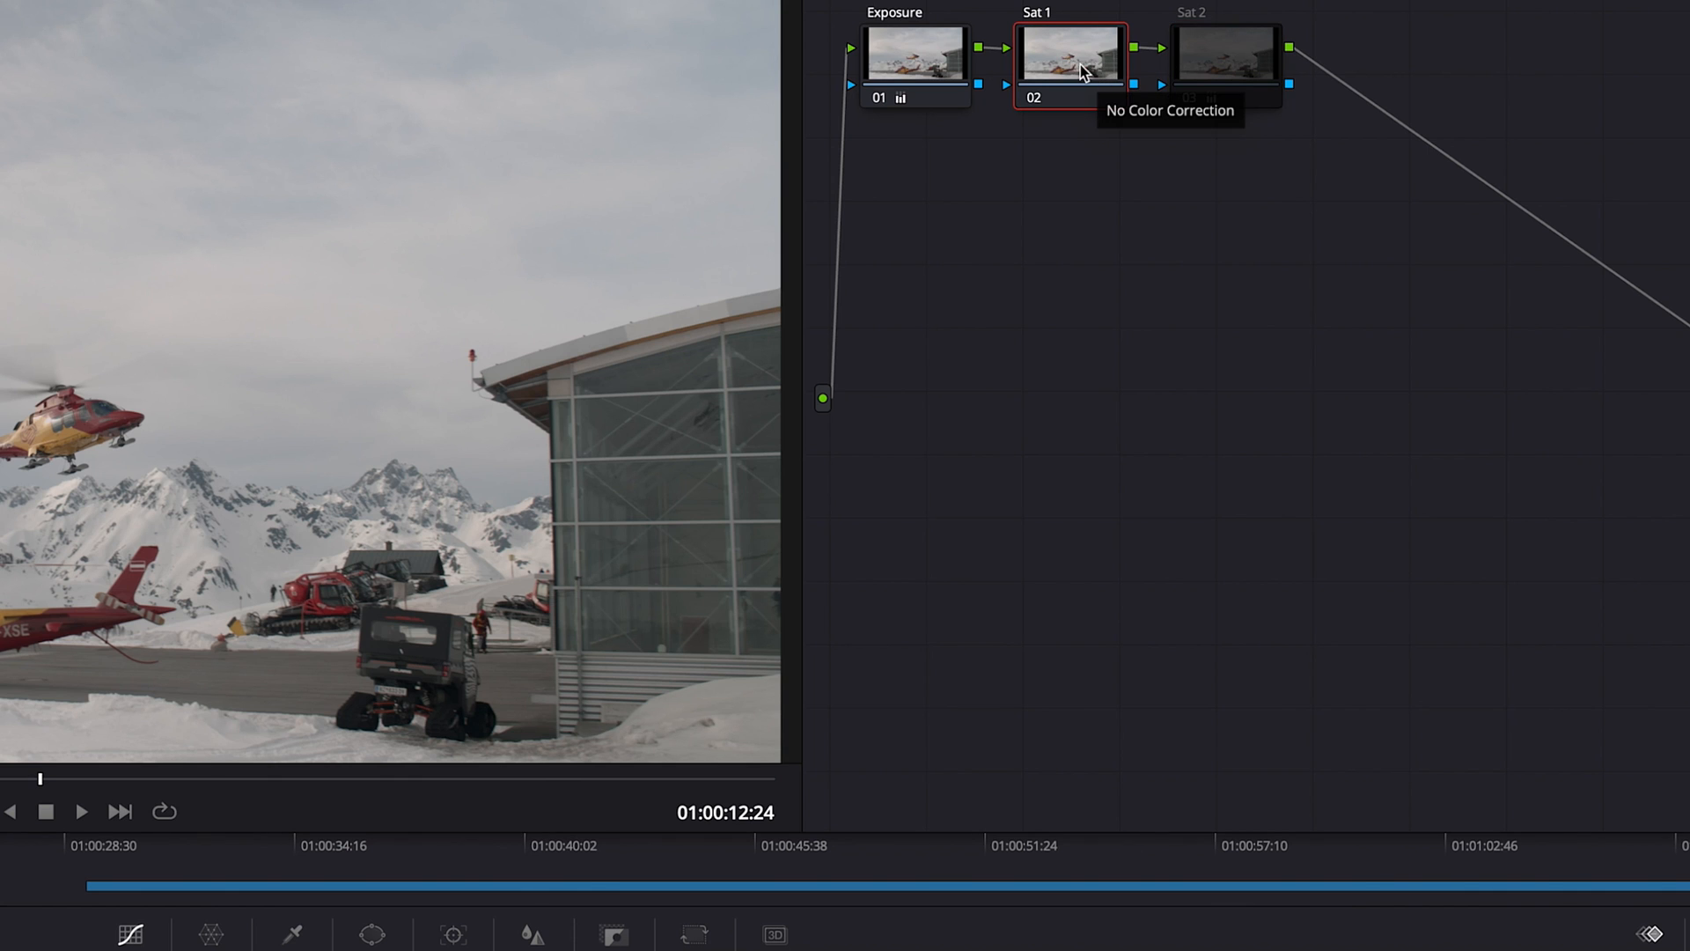
- Set the Sat 1 node's colour space to HSV
right_click(1070, 60)
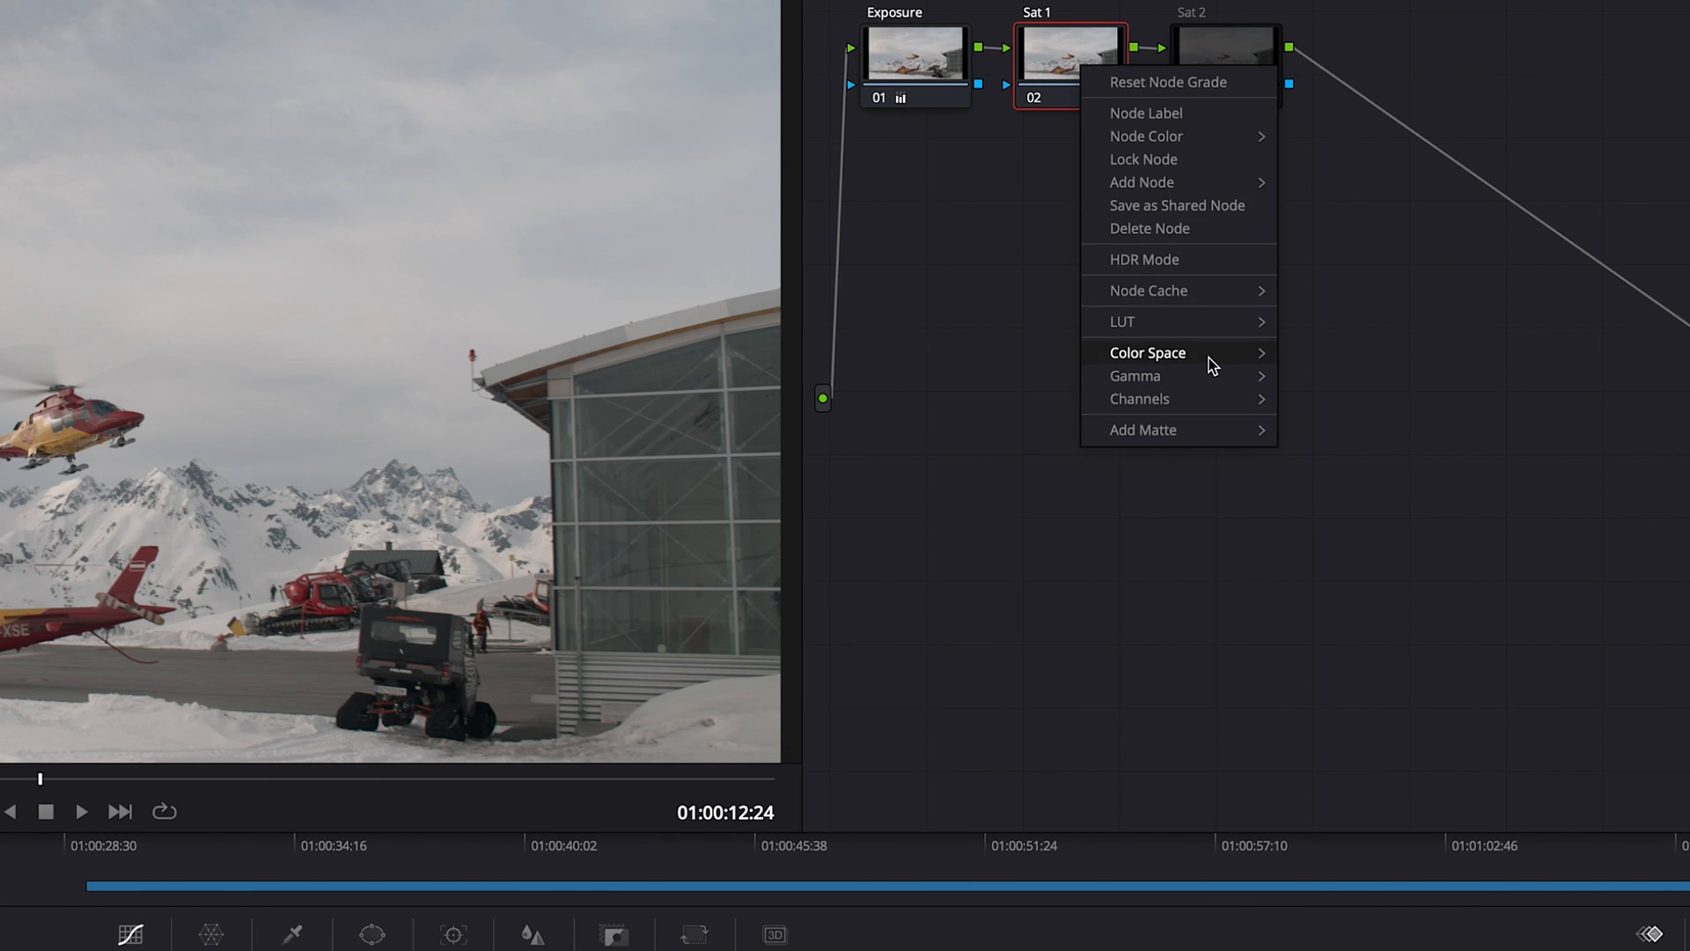
left_click(1147, 352)
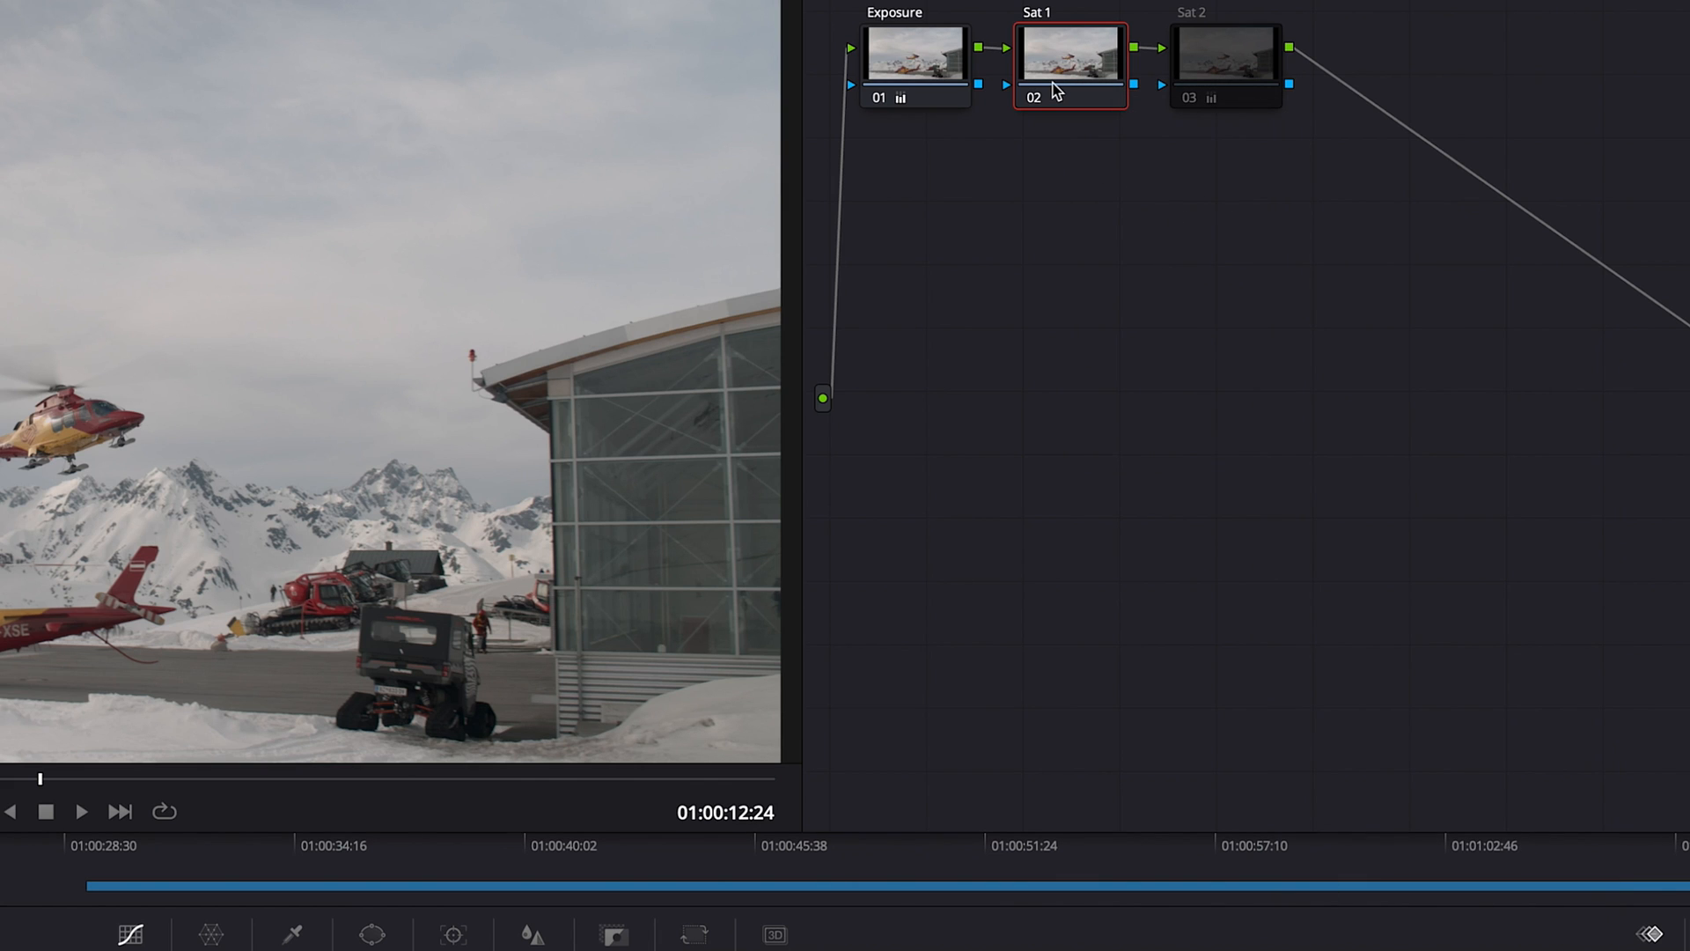
- Limit the Sat 1 node to Channel 2, with Channels 1 and 3 switched off
right_click(1067, 60)
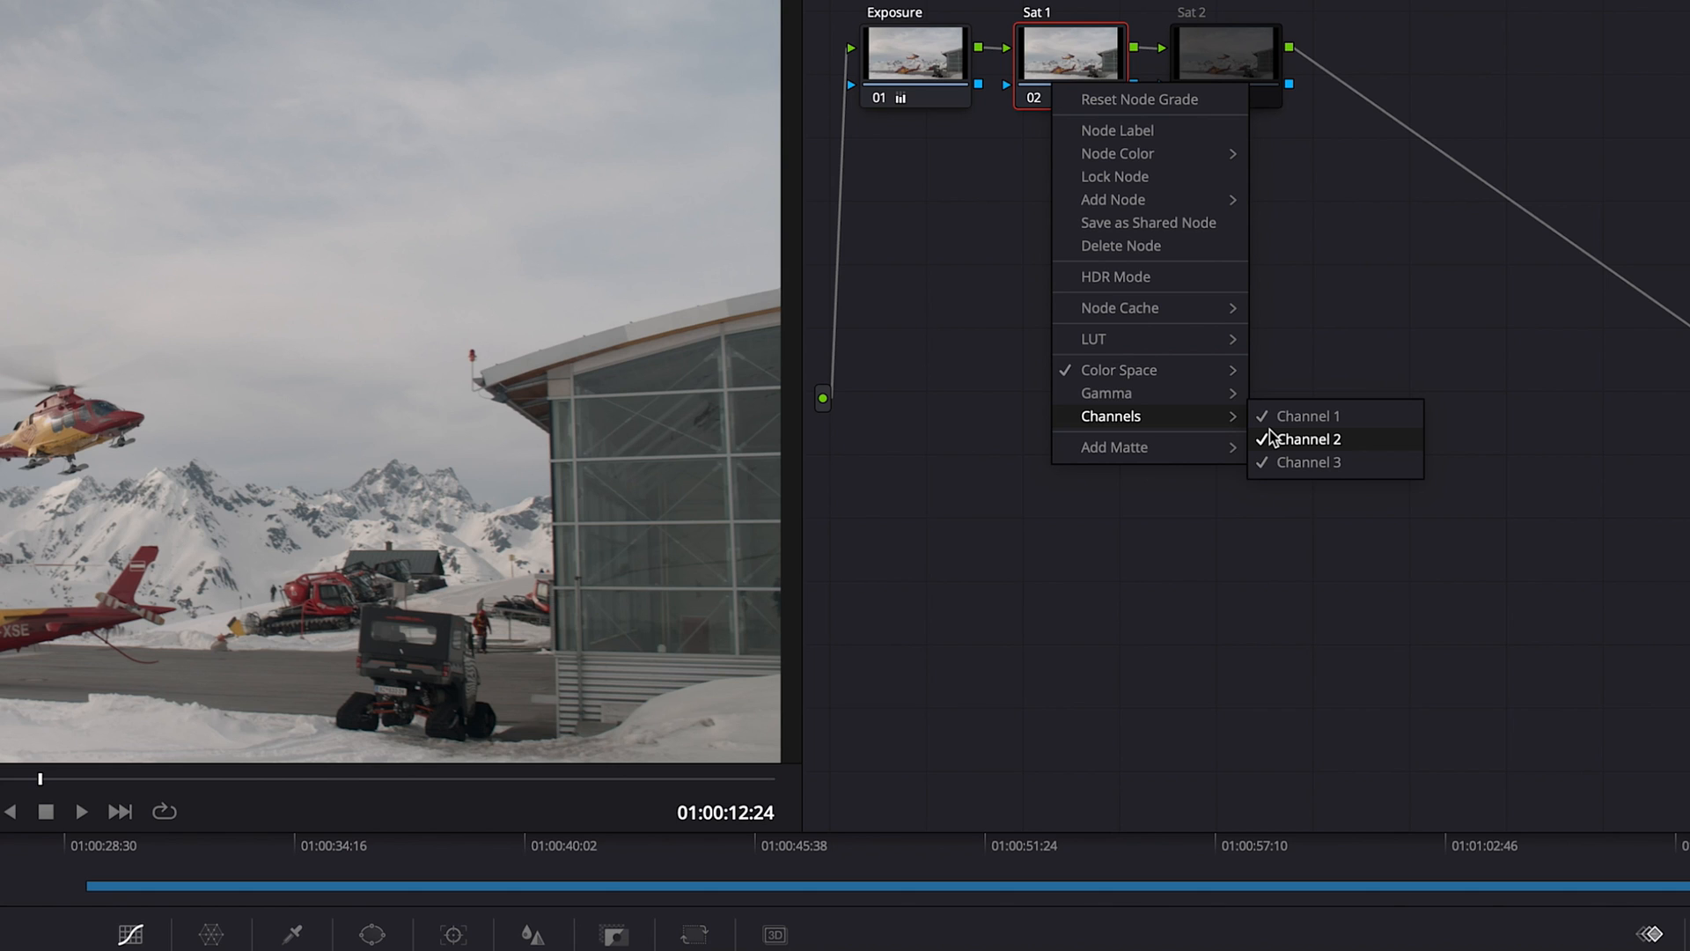
mouse_move(1278, 437)
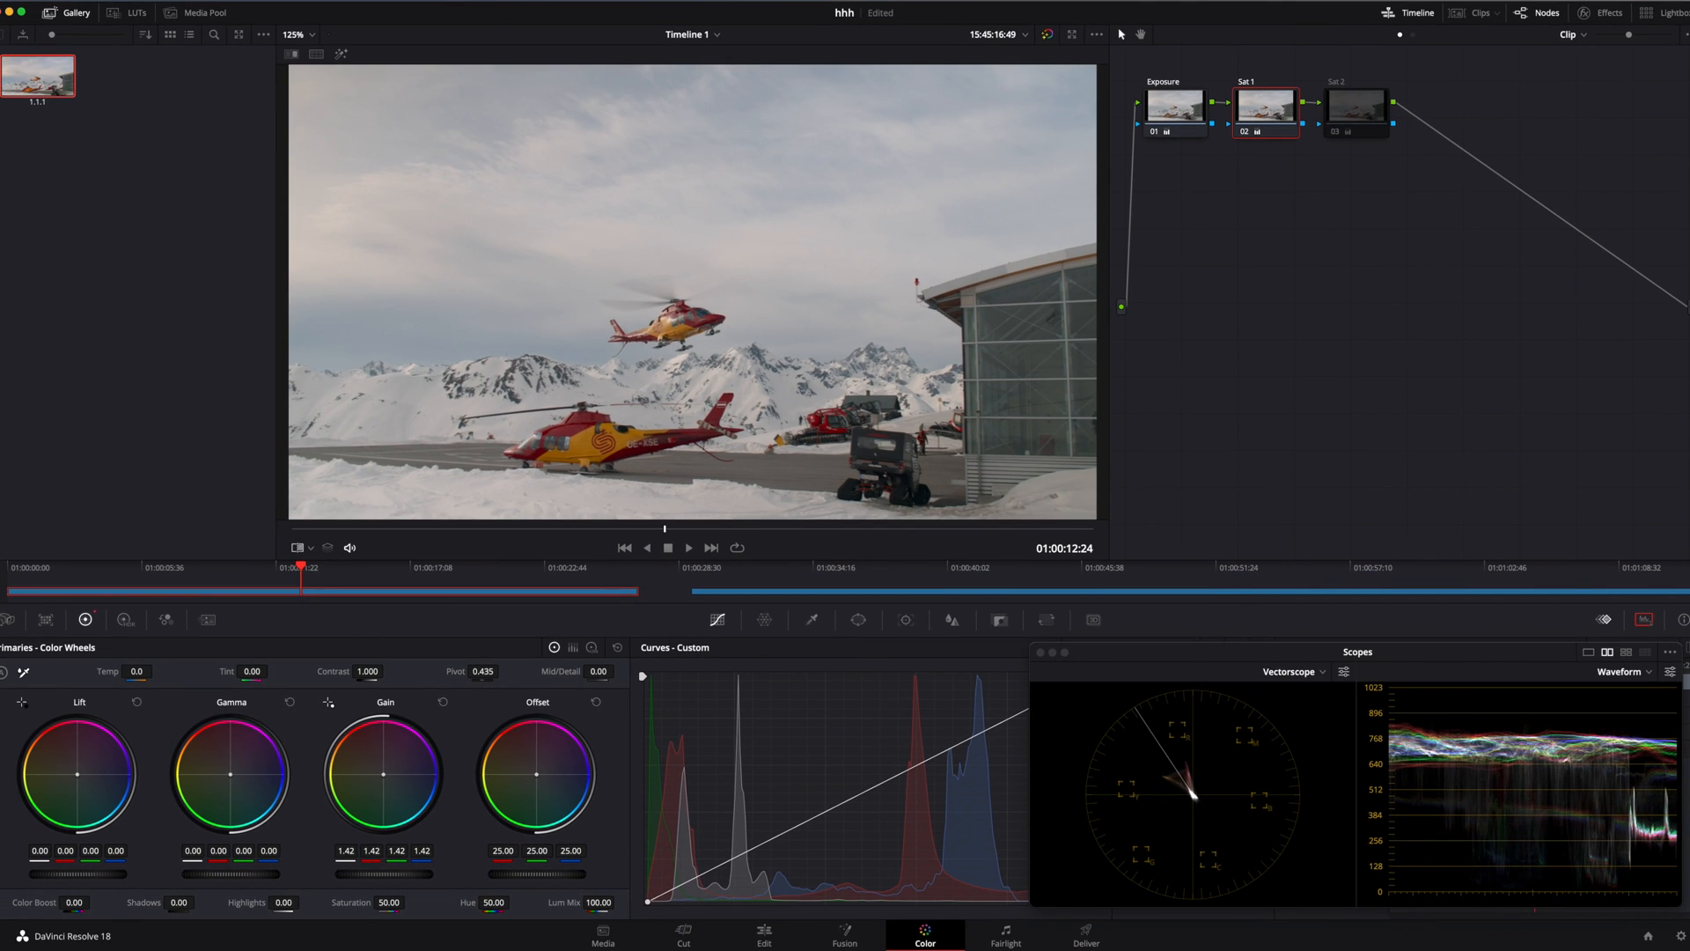
- Raise the Sat 1 node's Gain master wheel to about 1.56 to boost saturation
left_click_drag(384, 773, 385, 755)
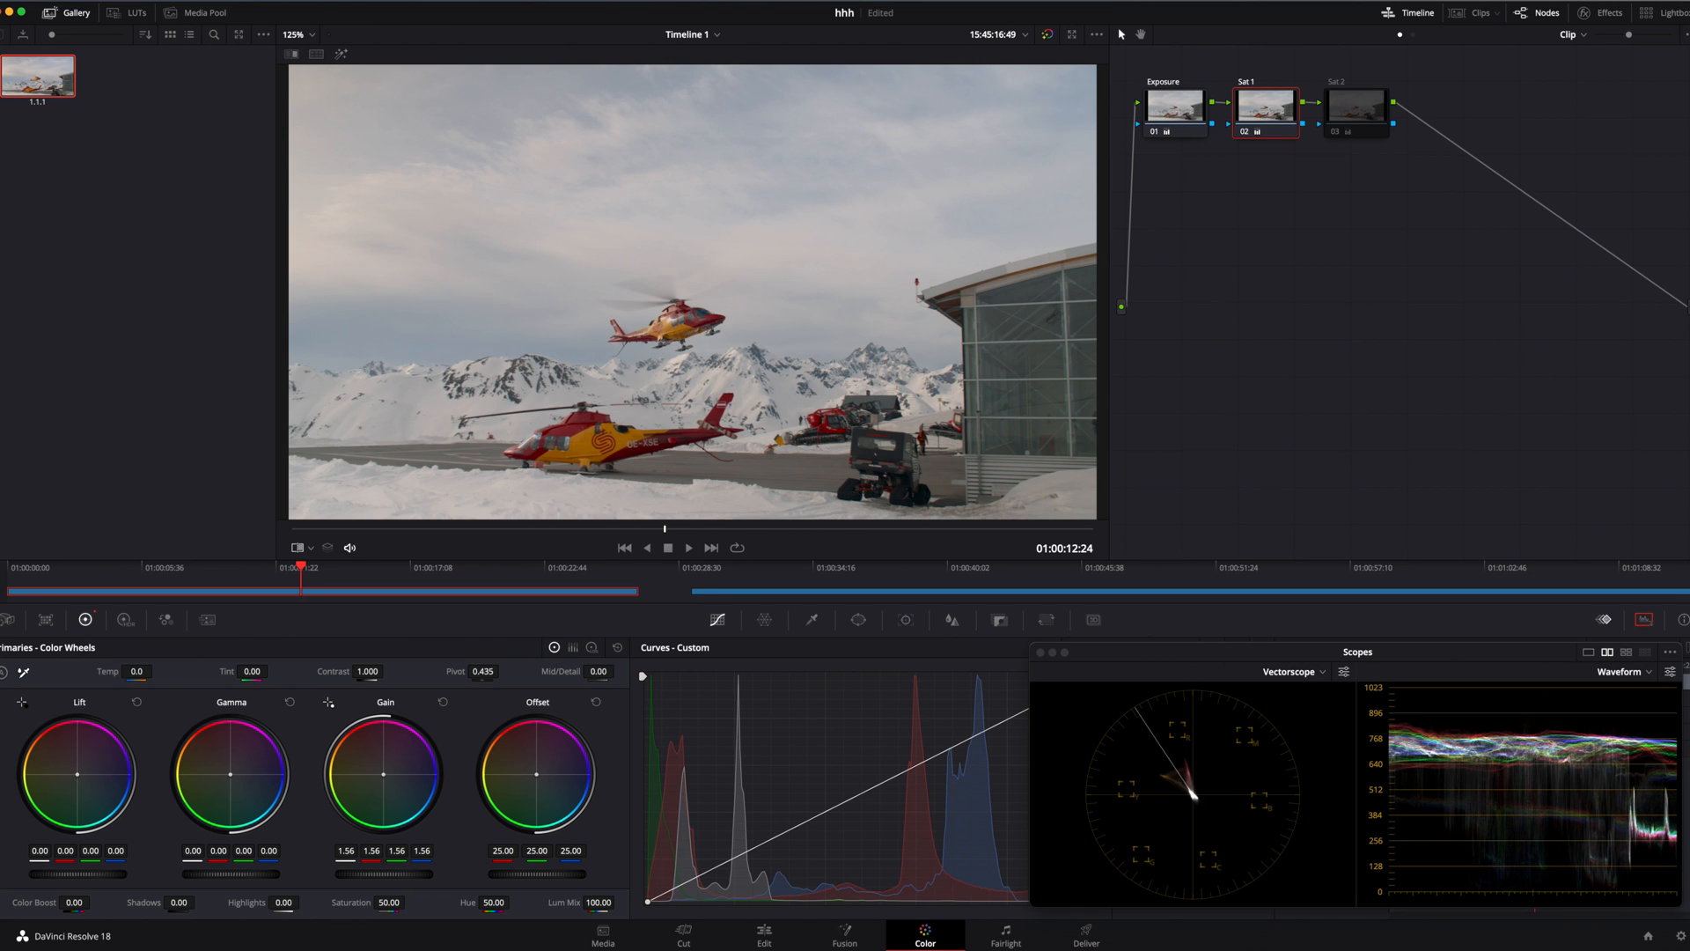